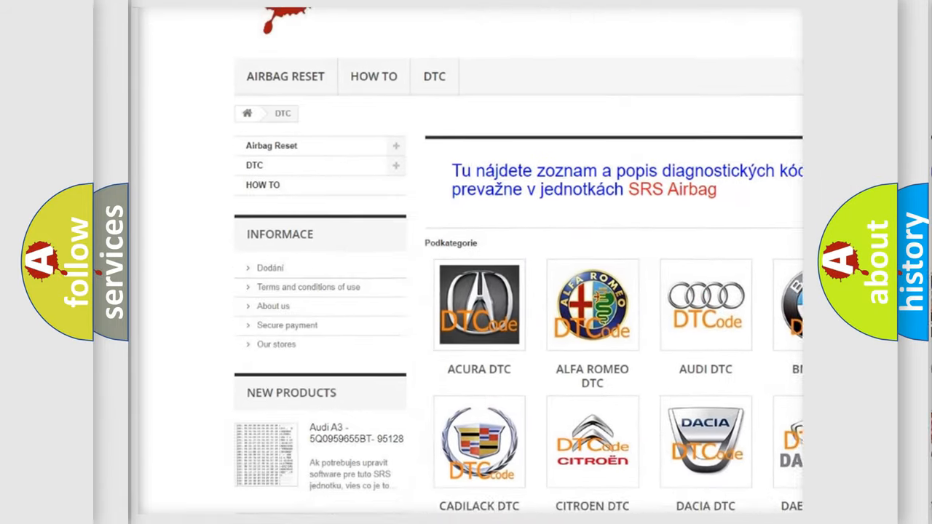
scroll("down", 3)
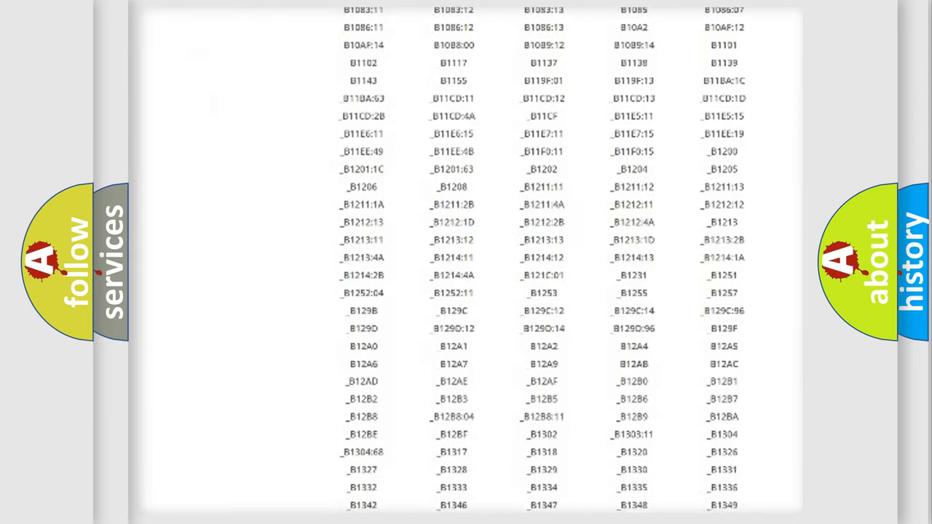
scroll("down", 3)
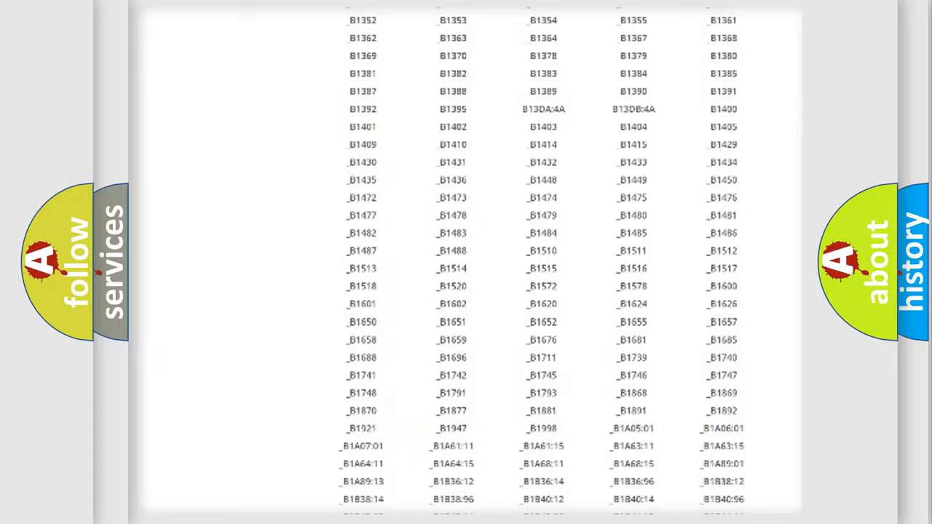